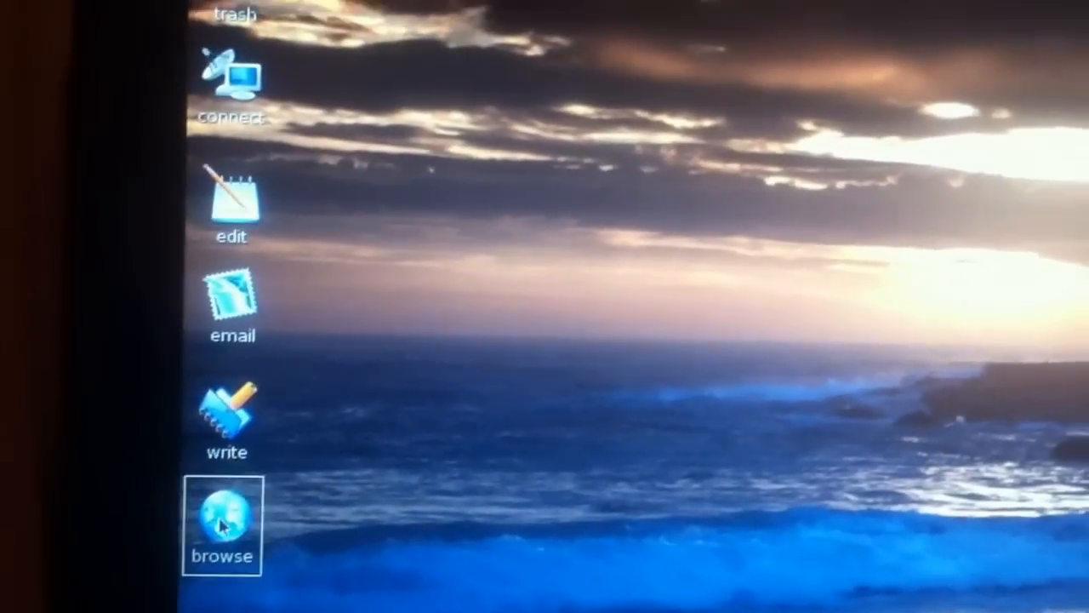
Launch the browser from the desktop and reach Facebook's log-in page via the bookmark.
double_click(222, 519)
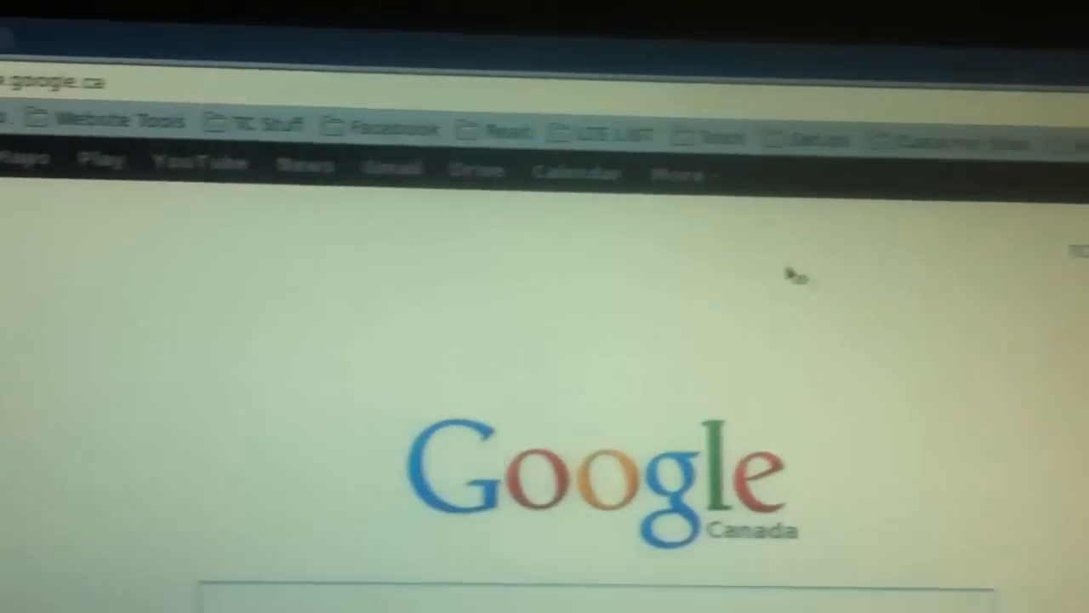
click(633, 184)
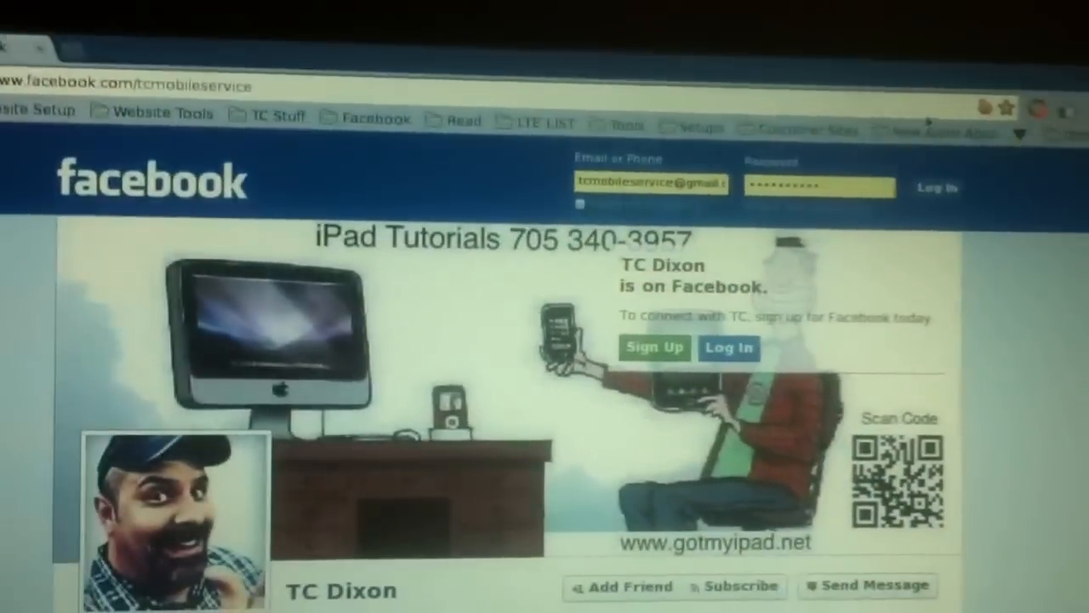
click(936, 187)
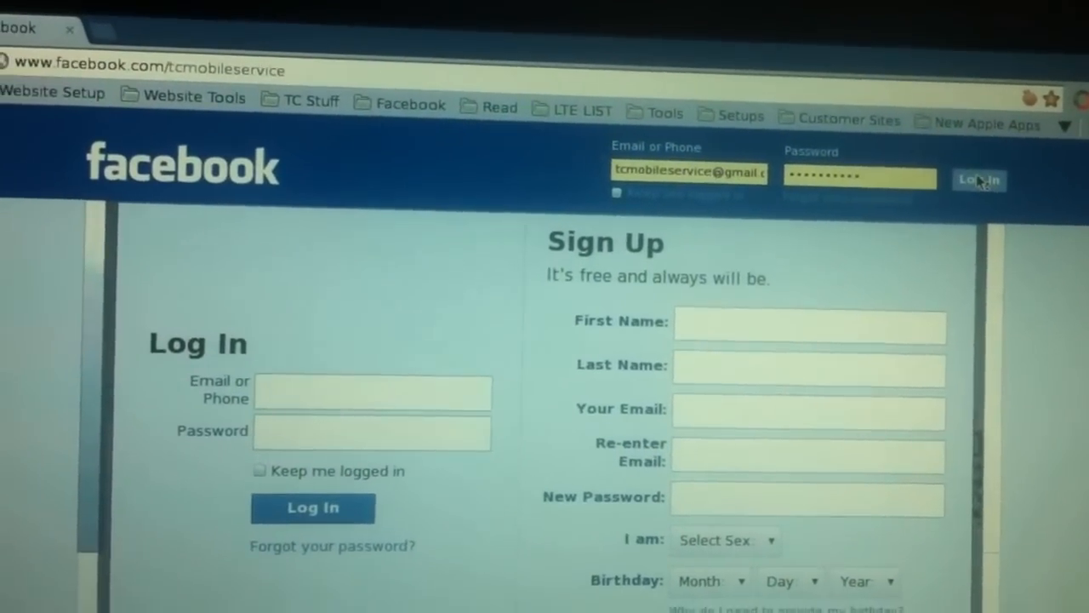
Submit the pre-filled login and browse down the signed-in profile's timeline.
click(978, 181)
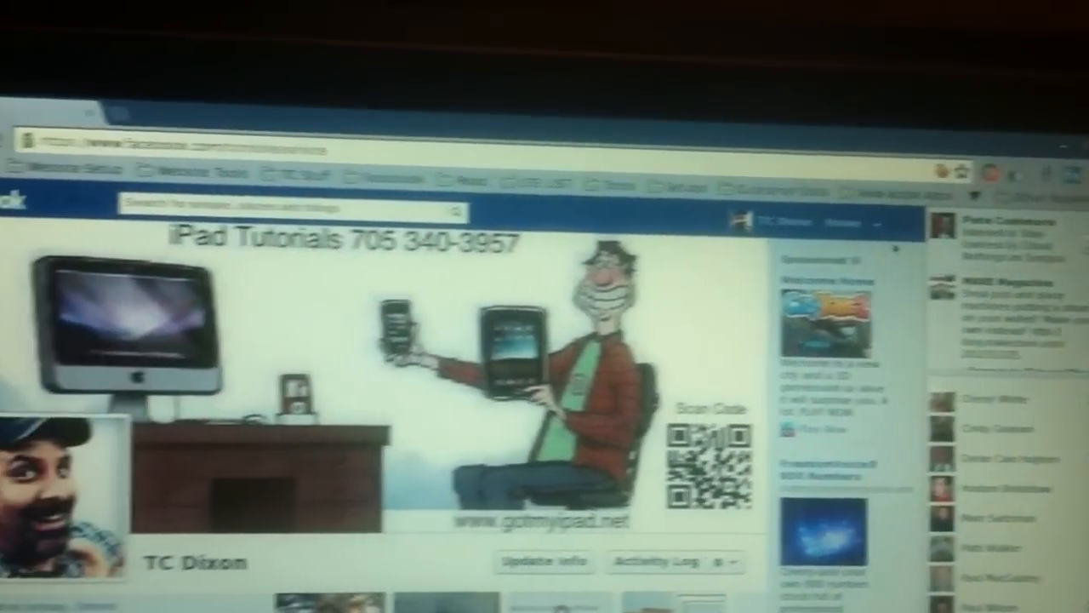
scroll(down, 3)
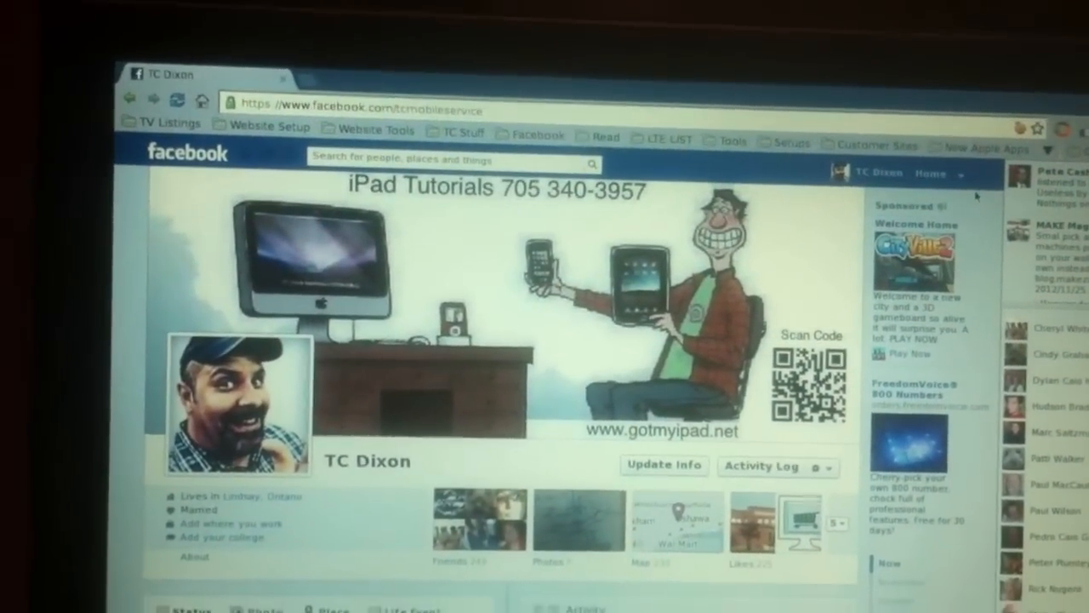
scroll(down, 3)
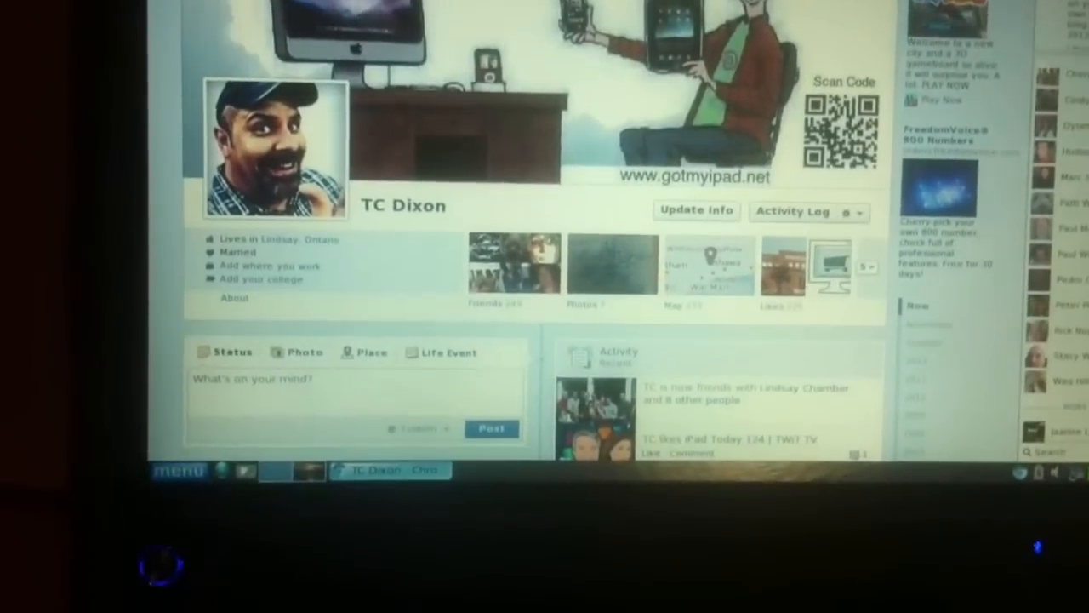